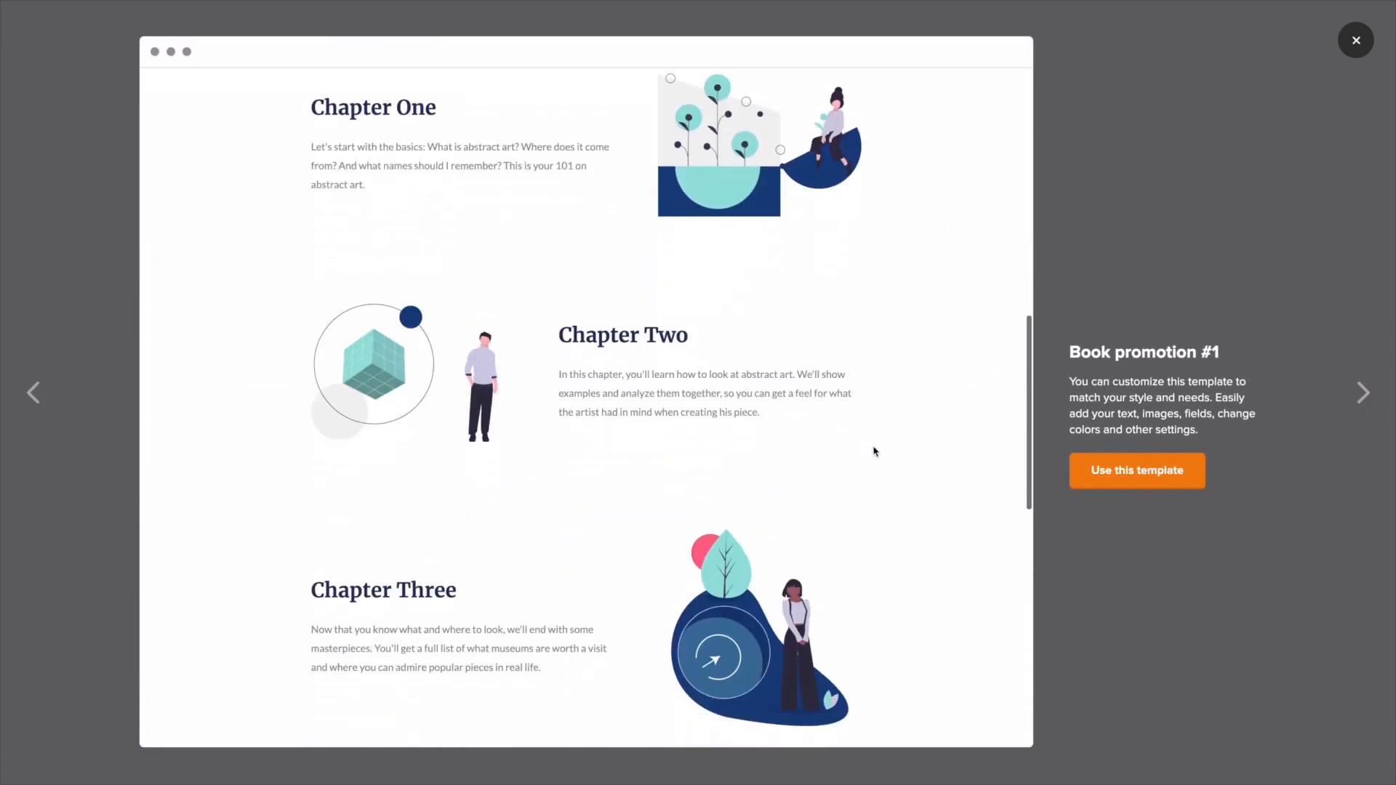
# Browse to the Countdown pop-up template, start customizing it and add a field to its sign-up form.
pyautogui.click(1364, 392)
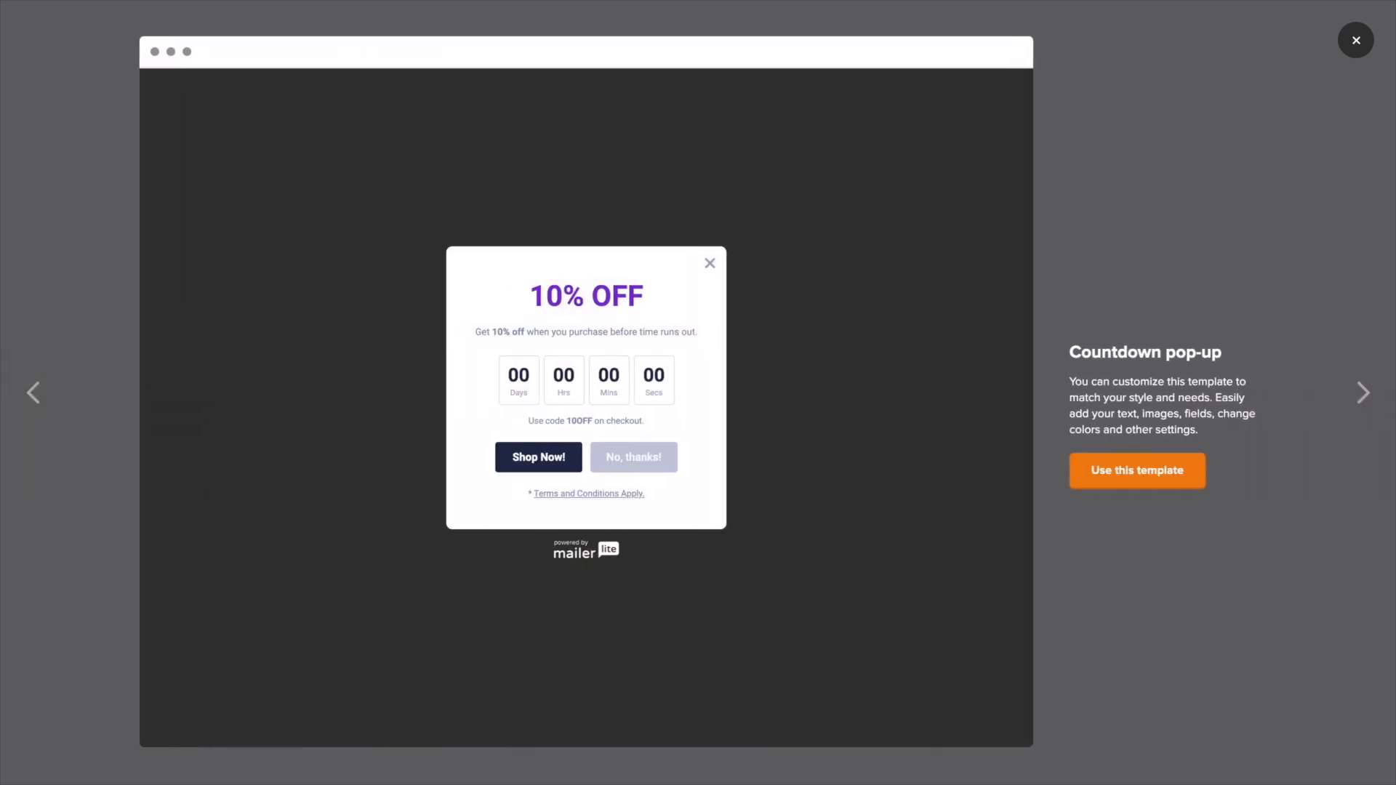
pyautogui.click(1364, 393)
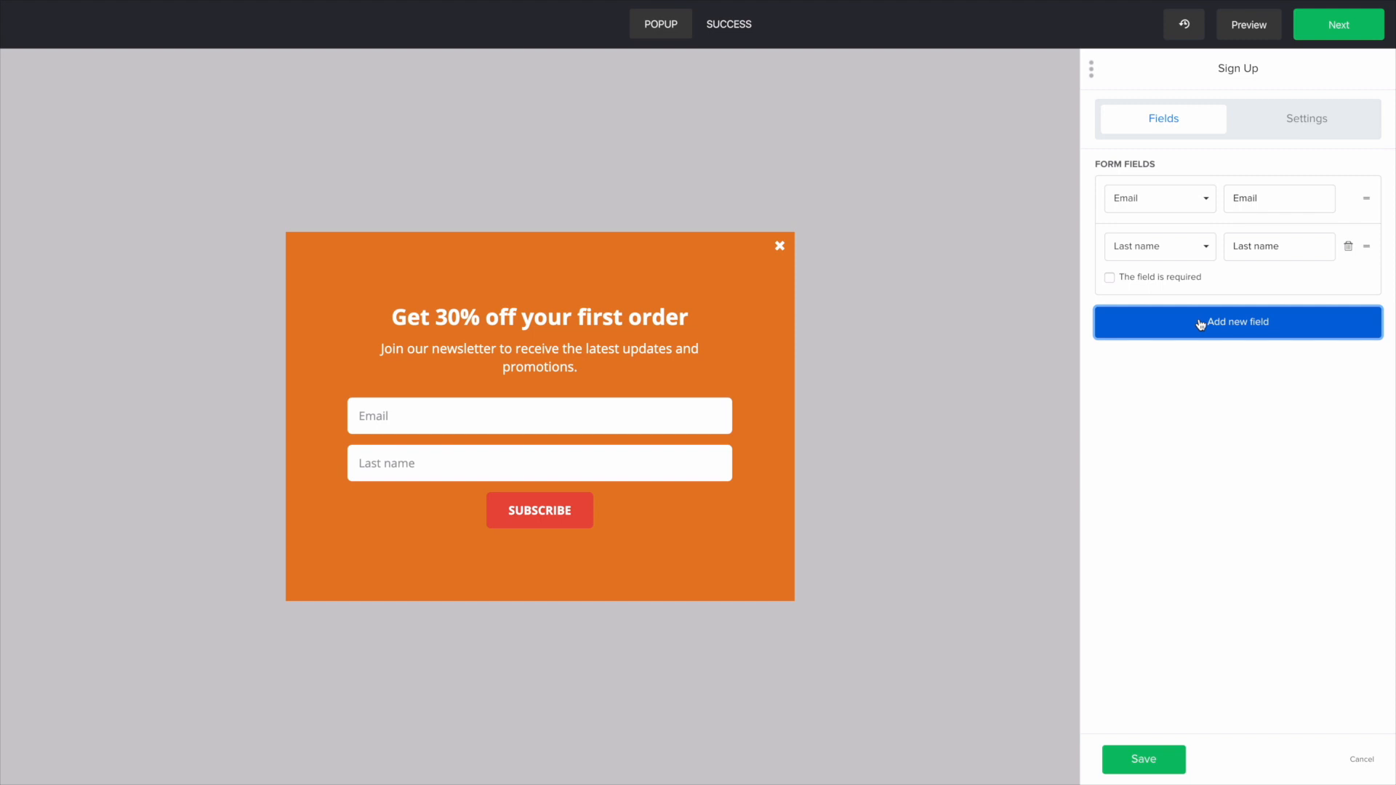
pyautogui.click(1237, 321)
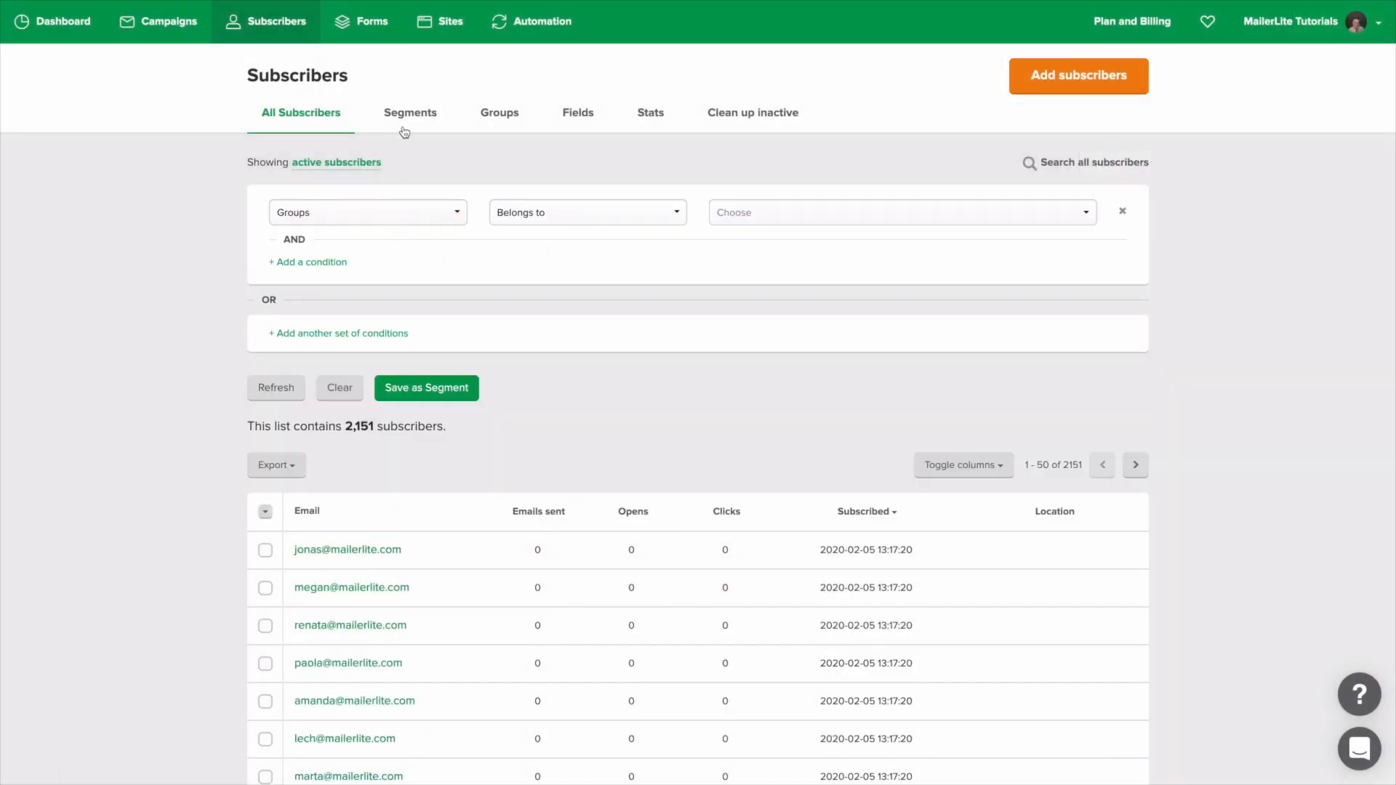
# Review the subscriber Groups list, scrolling through the groups.
pyautogui.click(500, 113)
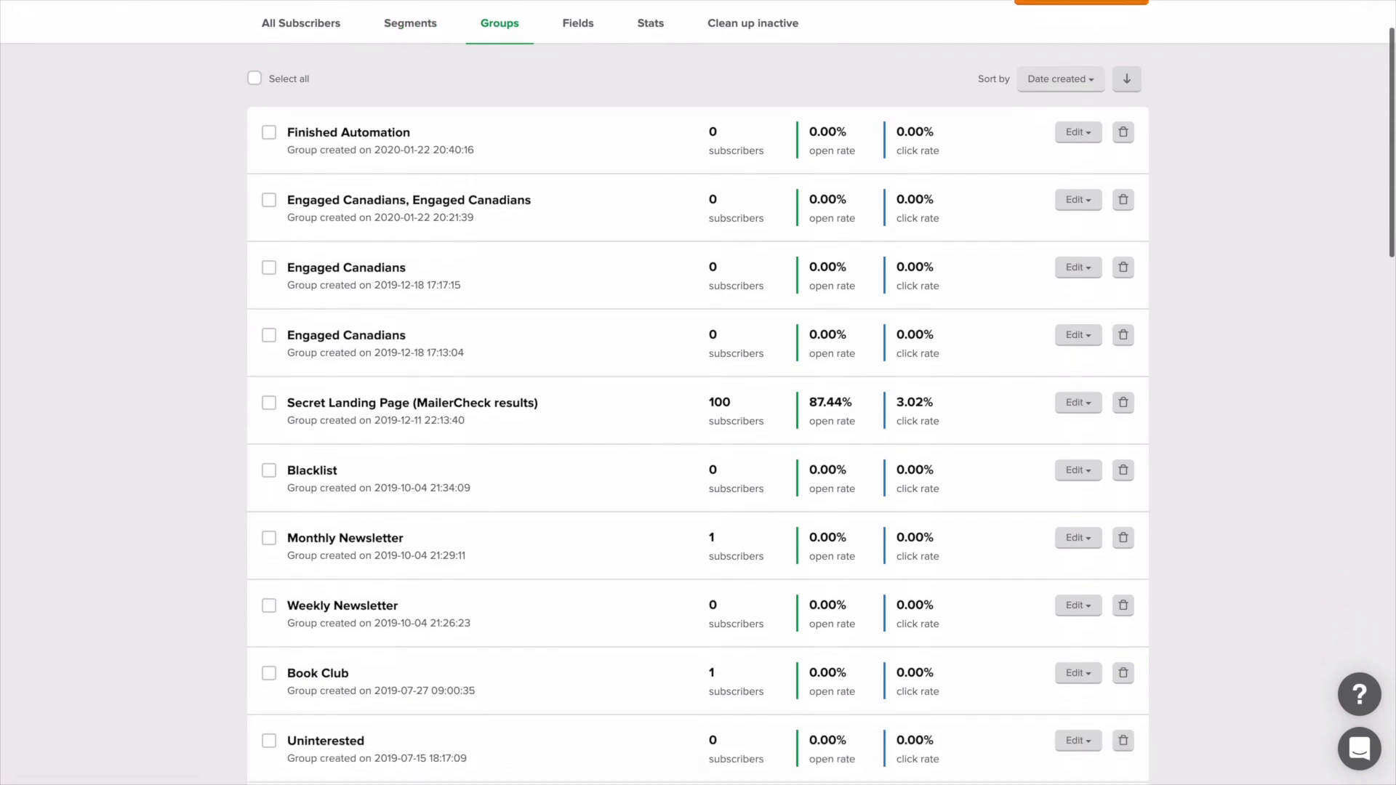
pyautogui.scroll(-3)
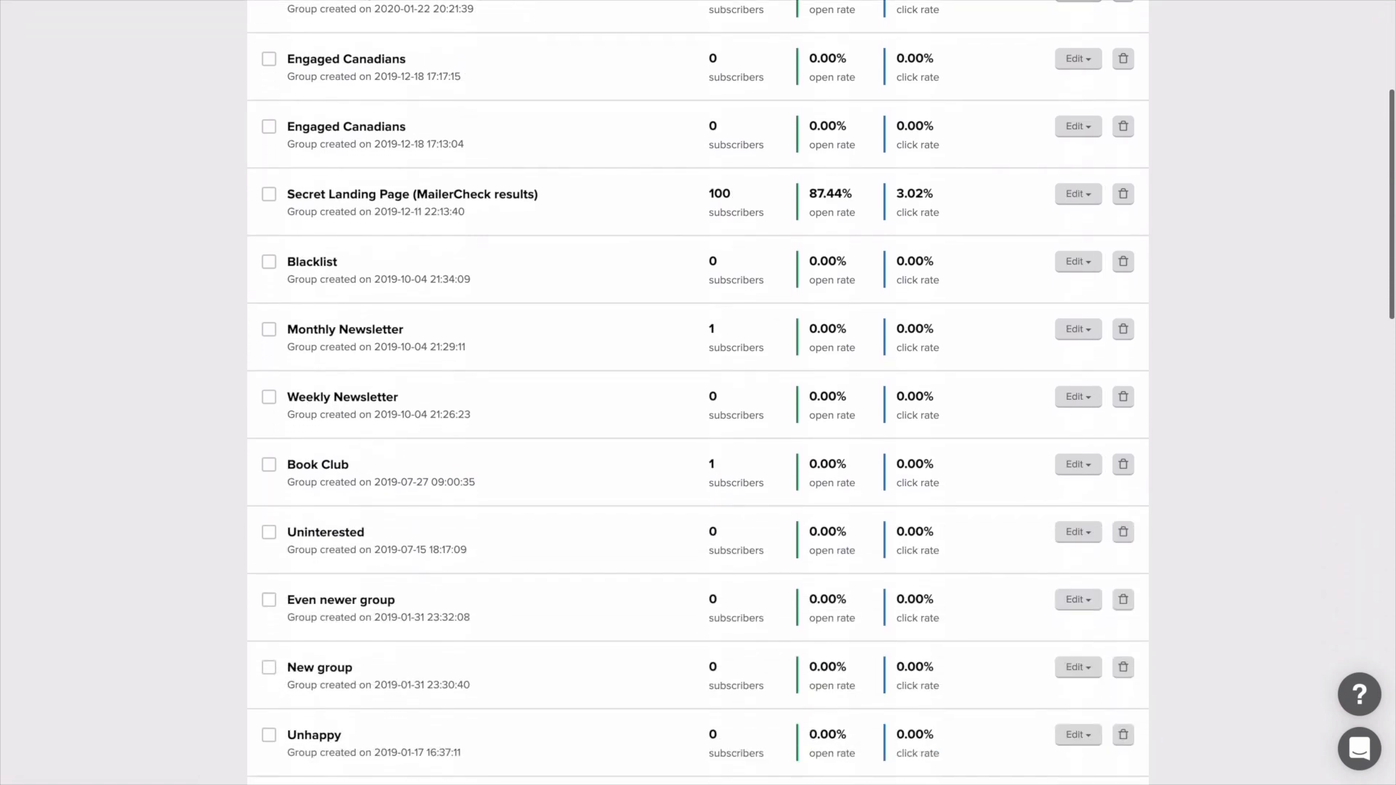
pyautogui.scroll(-3)
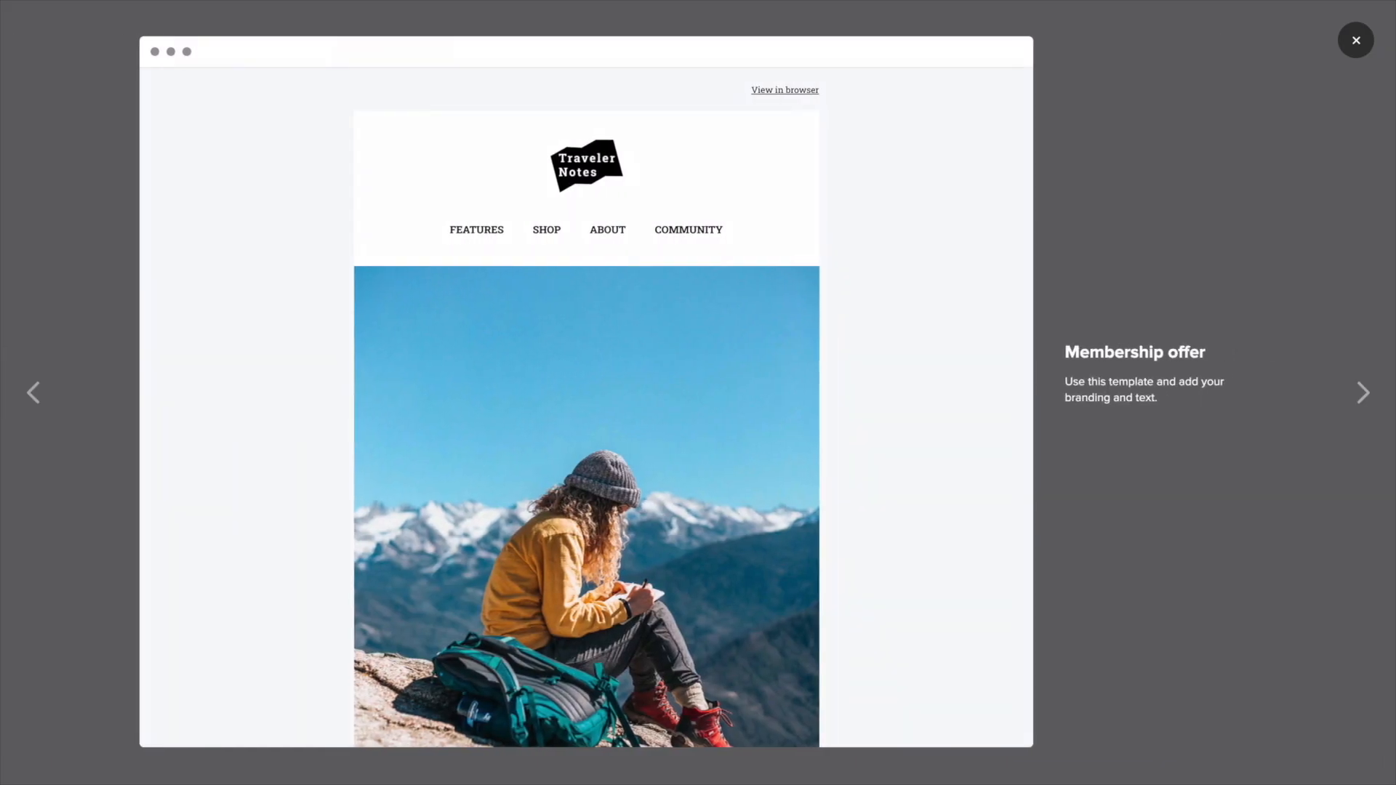
# Browse the next newsletter template, then review the webinar recording campaign's stats down to Link activity.
pyautogui.click(1362, 393)
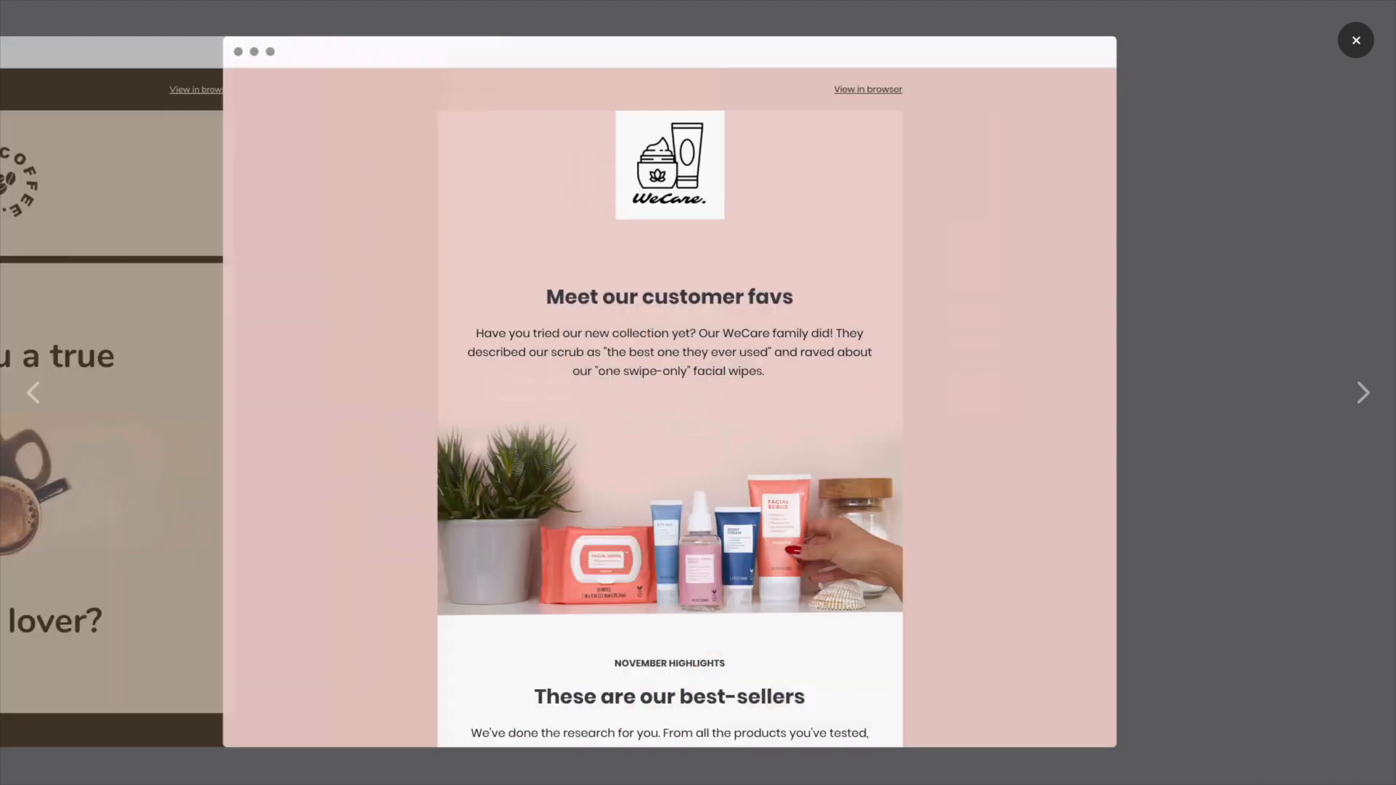
pyautogui.click(1355, 41)
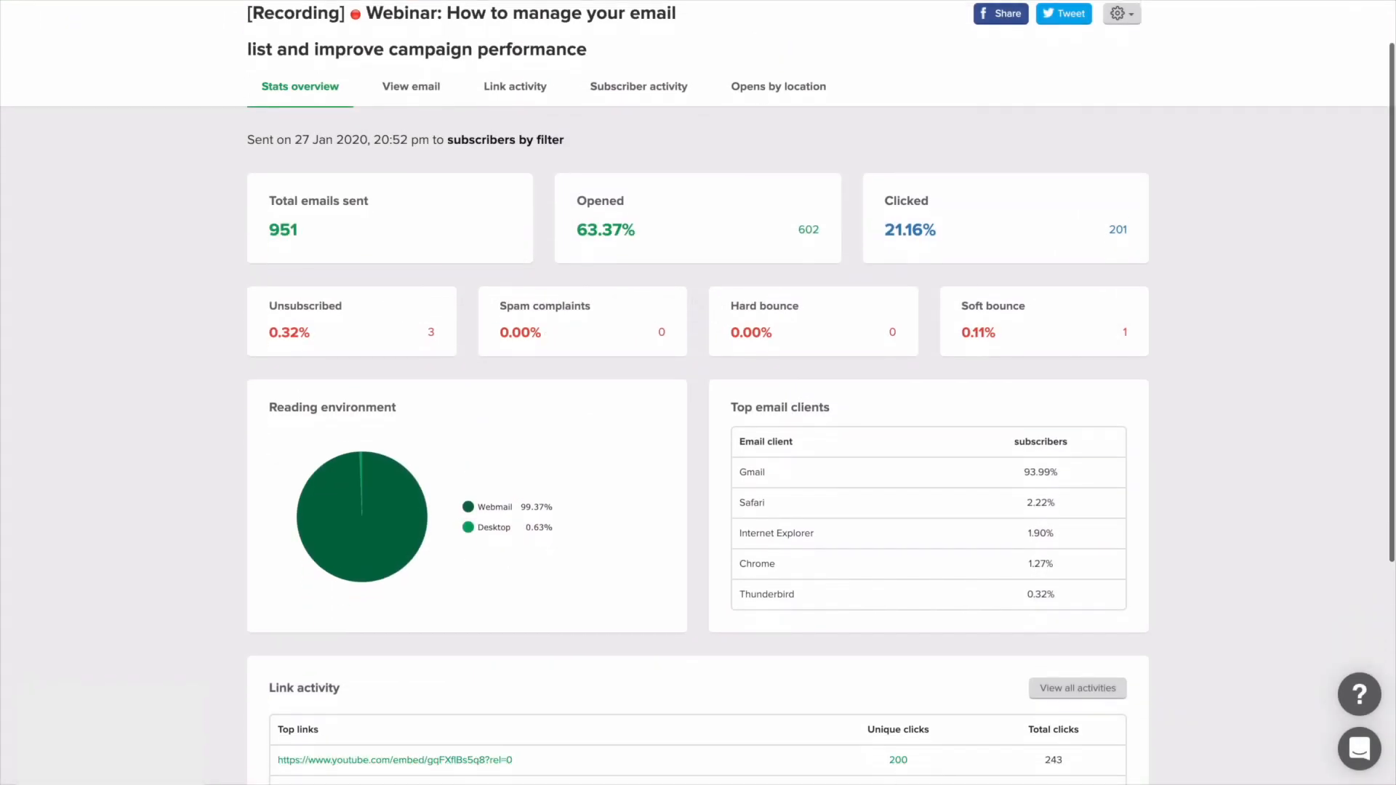
pyautogui.scroll(-3)
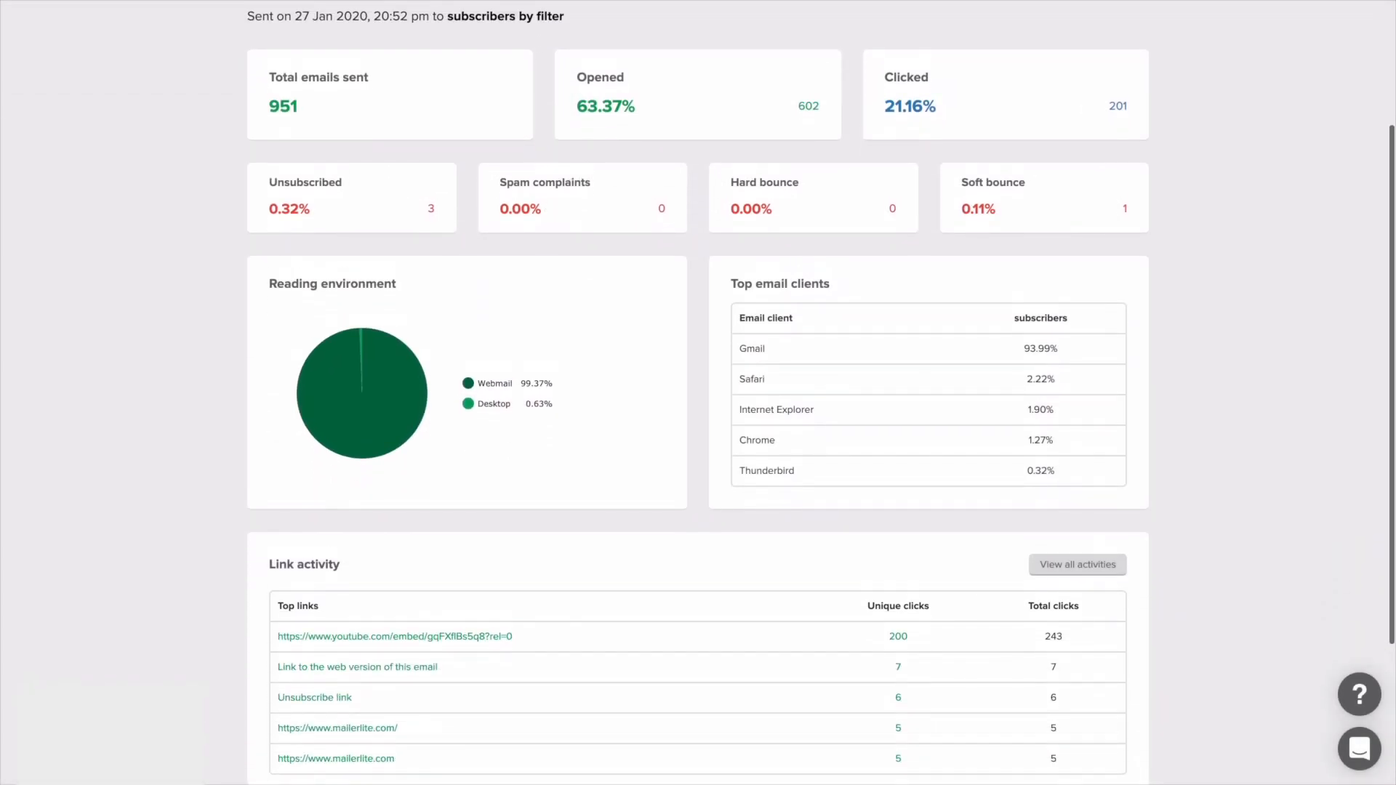
pyautogui.scroll(3)
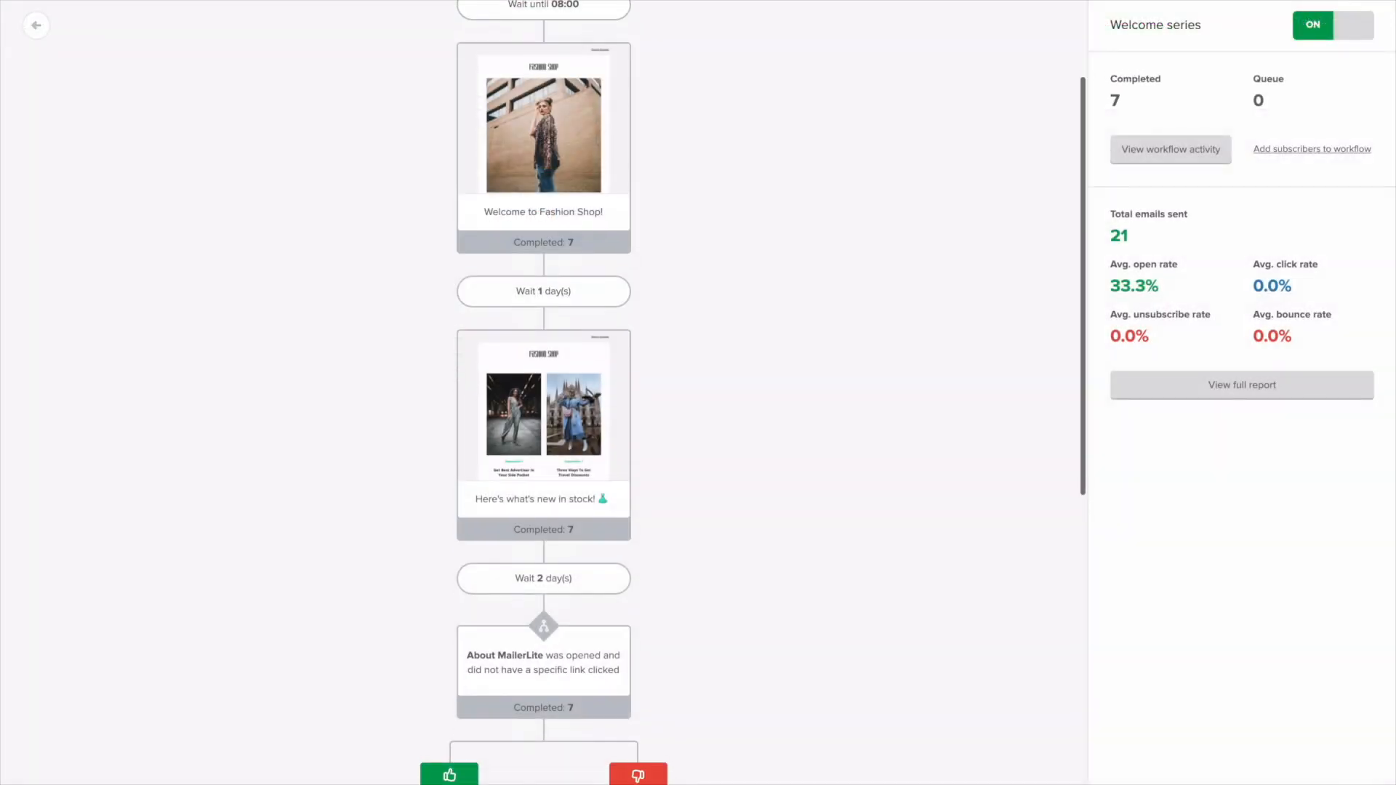
# Scroll the Welcome series workflow to its '24 hour secret discount' and 'We've missed you!' branches.
pyautogui.scroll(-3)
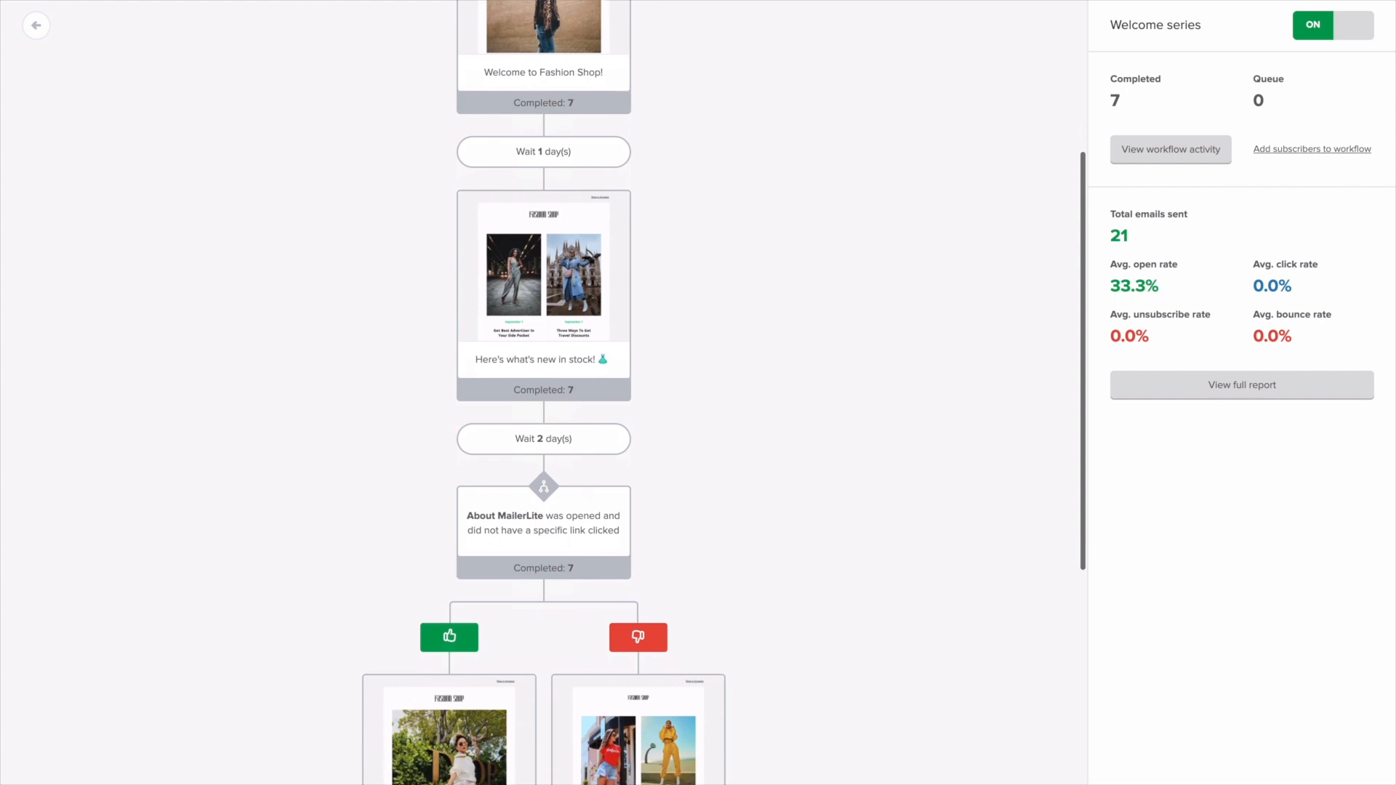
pyautogui.scroll(-3)
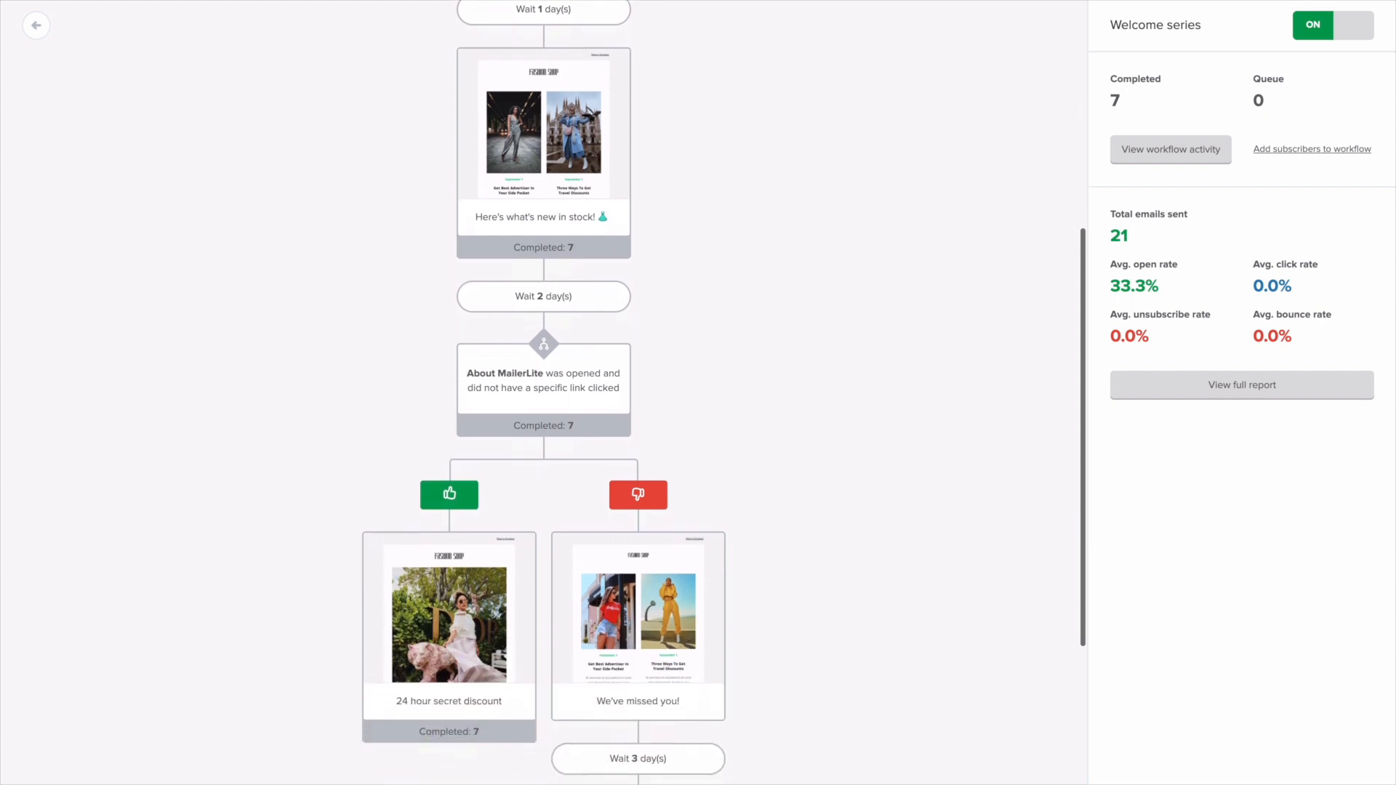
pyautogui.scroll(-3)
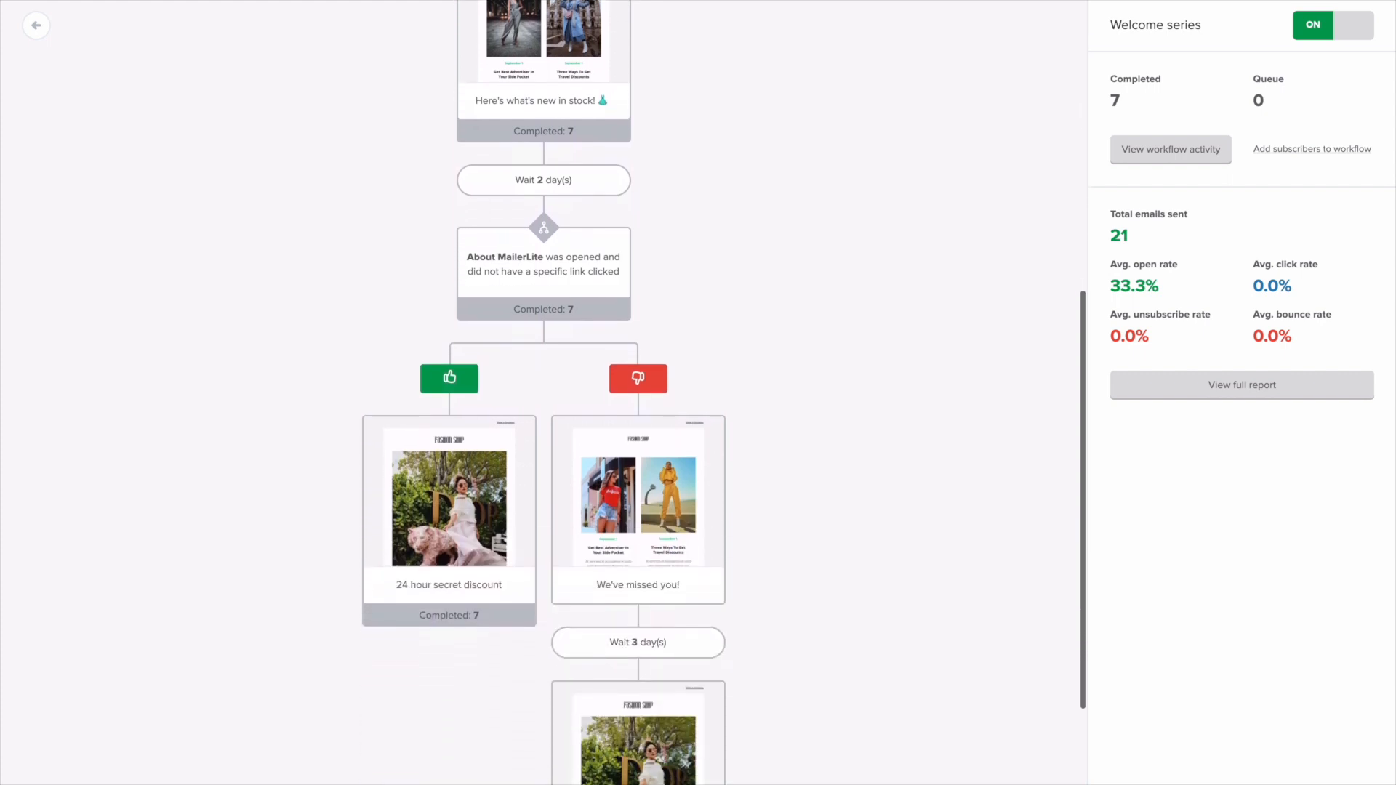